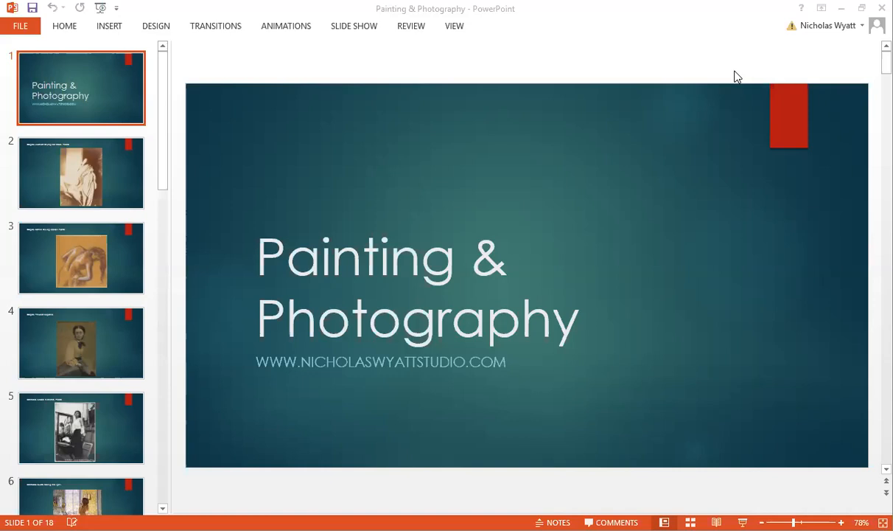
# Display slide 2, Degas's photograph Woman Drying her Back, in Normal view.
pyautogui.click(82, 173)
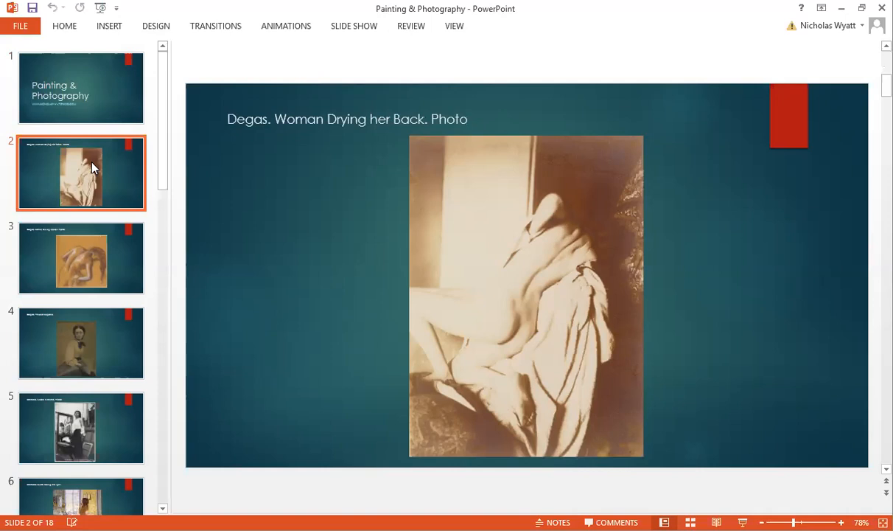
# Step forward through the thumbnails toward slide 7, Bonnard's Marthe Bathing.
pyautogui.click(81, 428)
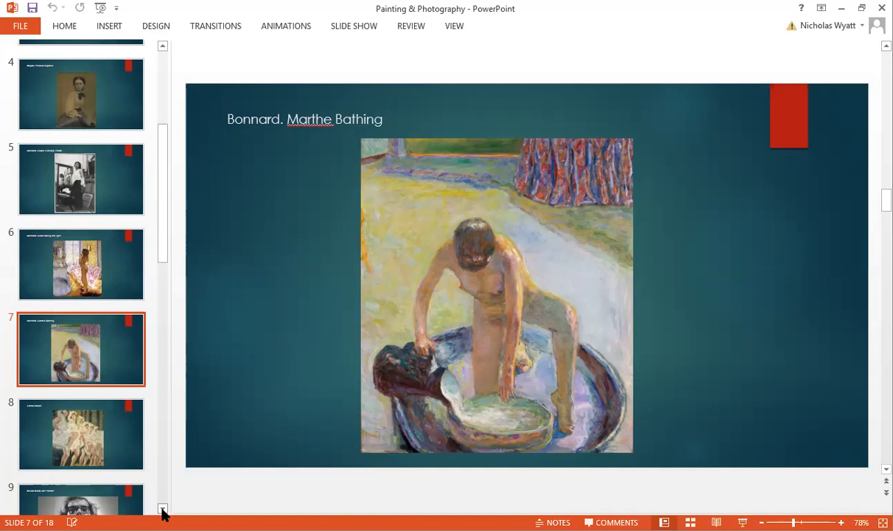
pyautogui.moveTo(94, 515)
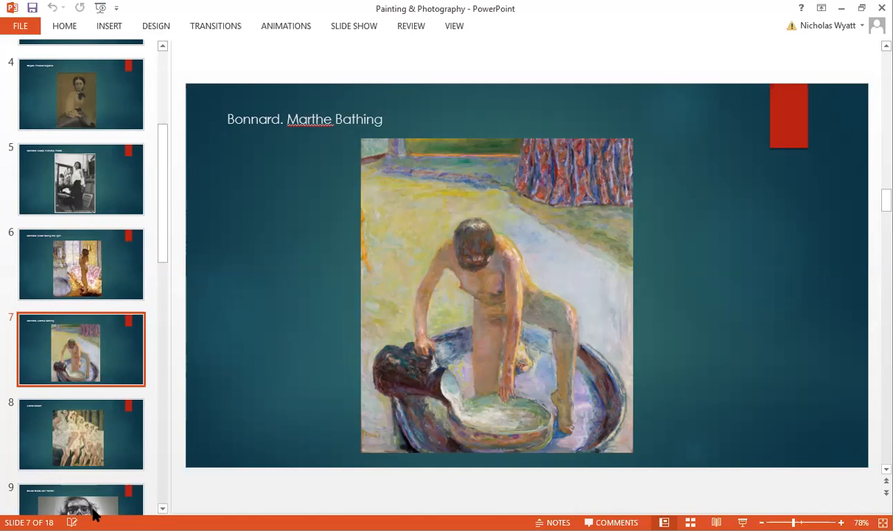
# Show slide 8 (Walter Sickert), then slide 9, Chuck Close's Self Portrait.
pyautogui.click(81, 433)
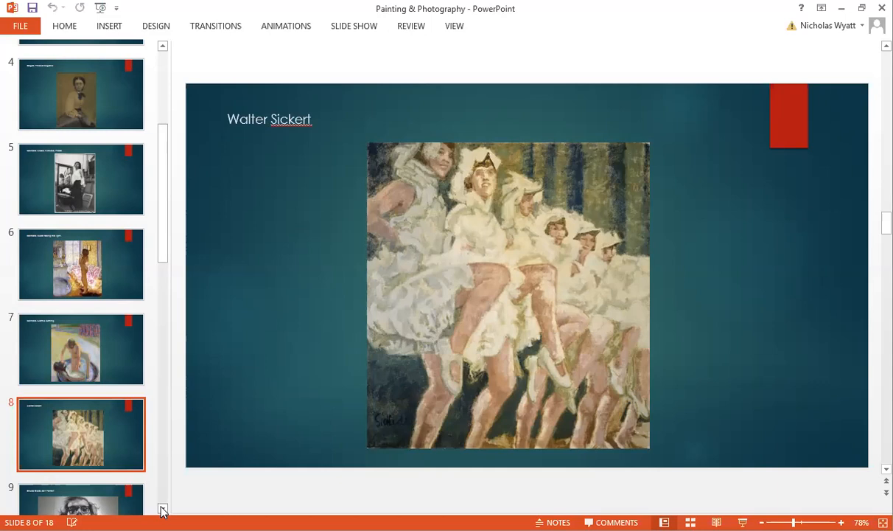
pyautogui.click(81, 313)
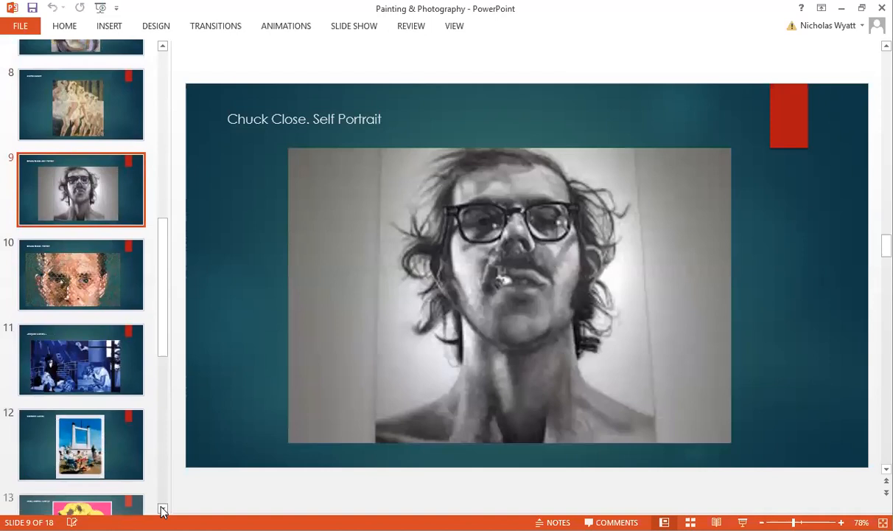
# Show slide 11 (Jacques Monory), then slide 12, Malcolm Morley's ship-deck painting.
pyautogui.scroll(-3)
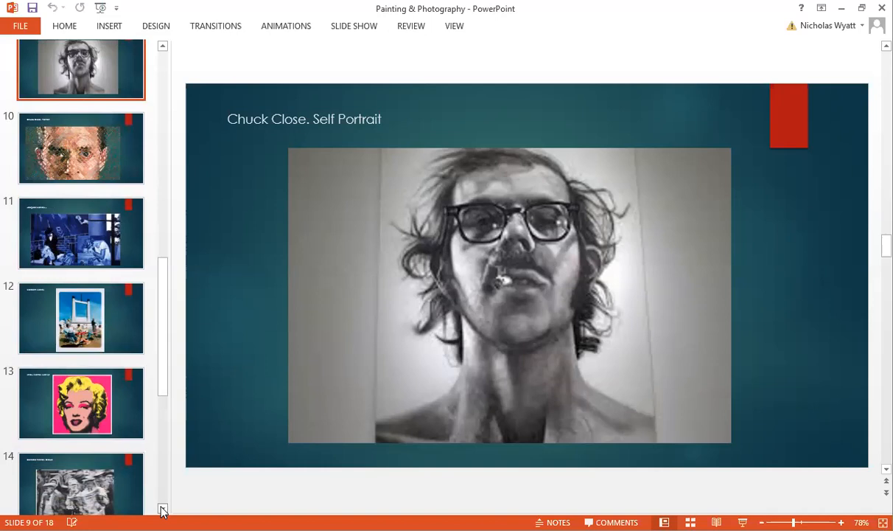
pyautogui.click(81, 233)
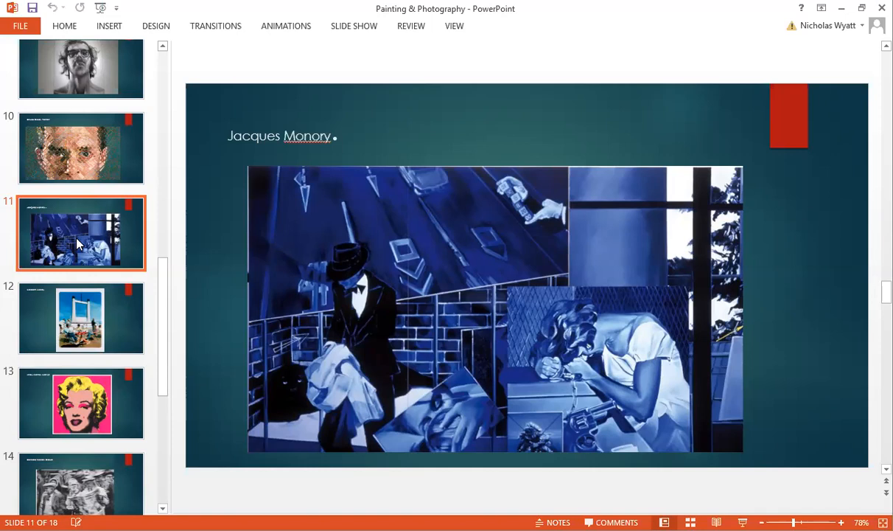
pyautogui.click(80, 319)
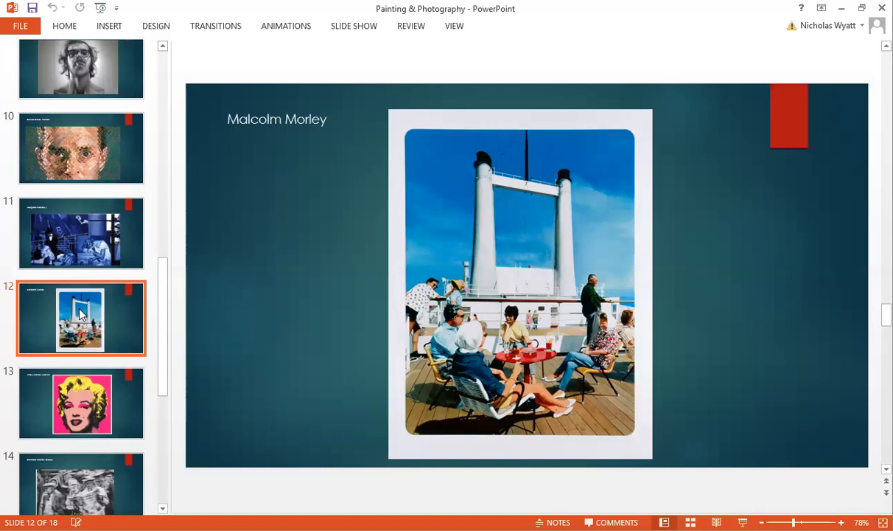
# Display slide 13, Andy Warhol's Marilyn, and scroll the thumbnail pane further down.
pyautogui.click(81, 403)
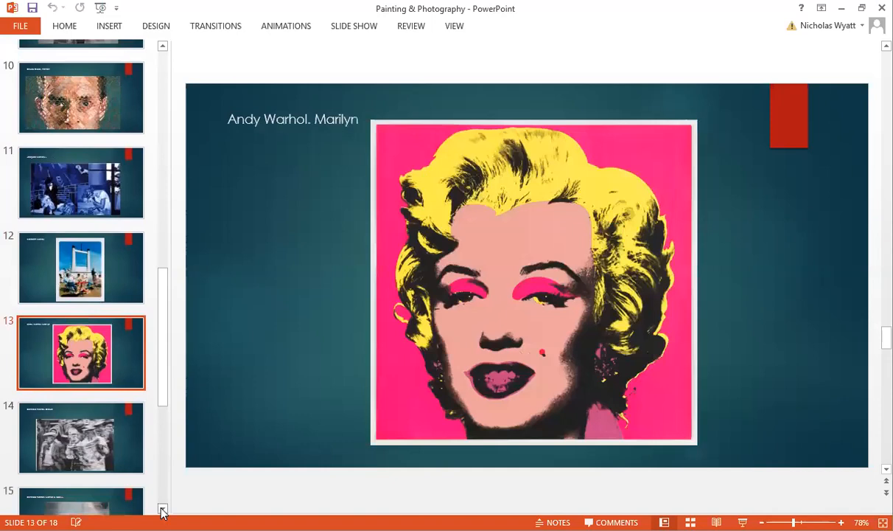
pyautogui.scroll(-3)
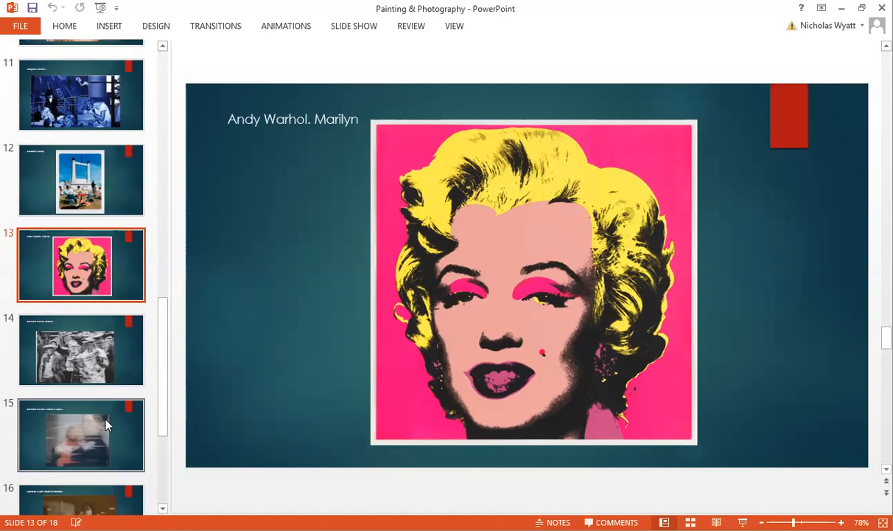
# Display slide 14, Gerhard Richter's Crowd, and scroll the thumbnails down.
pyautogui.click(81, 349)
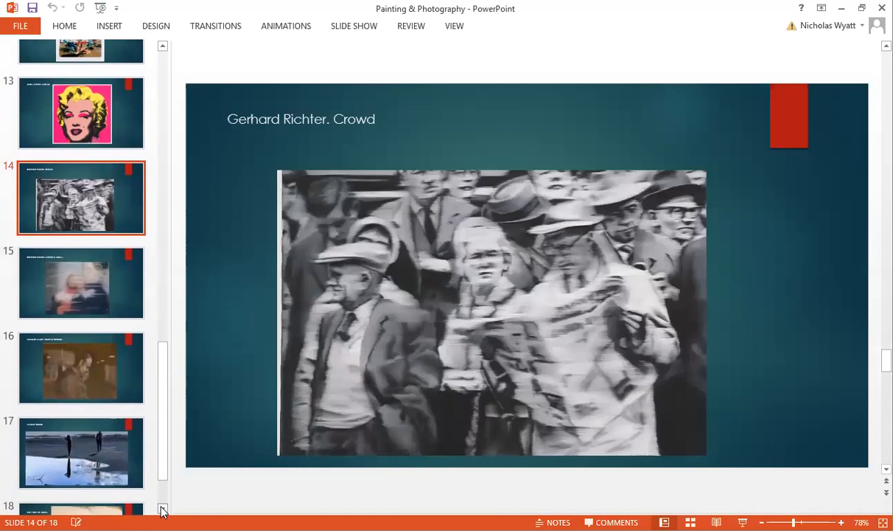
pyautogui.click(162, 510)
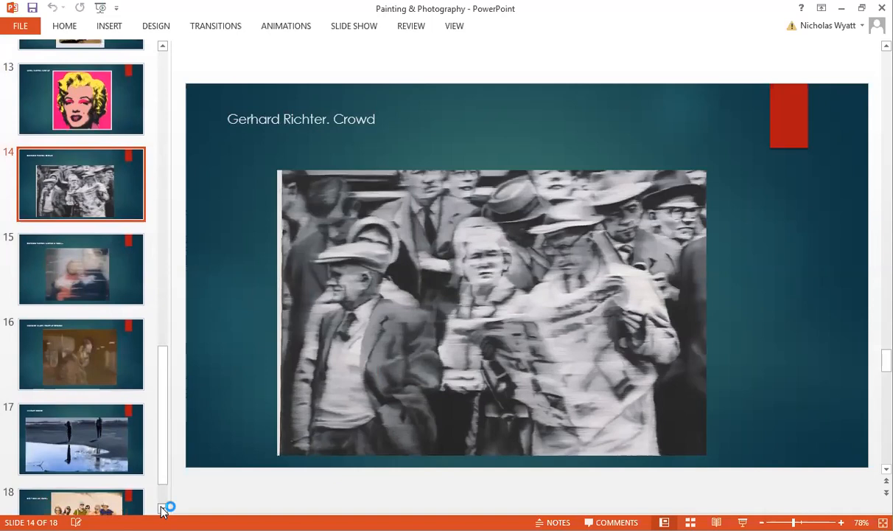
# Display slide 15, Gerhard Richter's Mother & Baby.
pyautogui.click(81, 227)
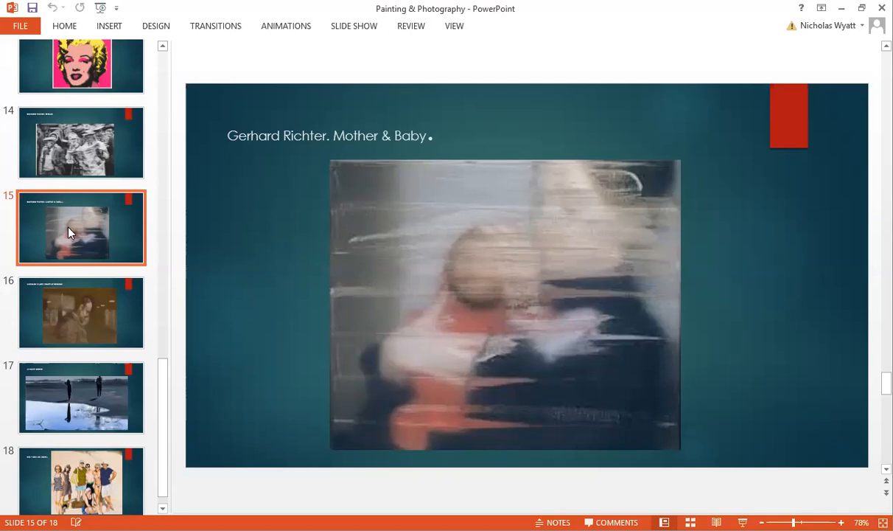
pyautogui.moveTo(91, 295)
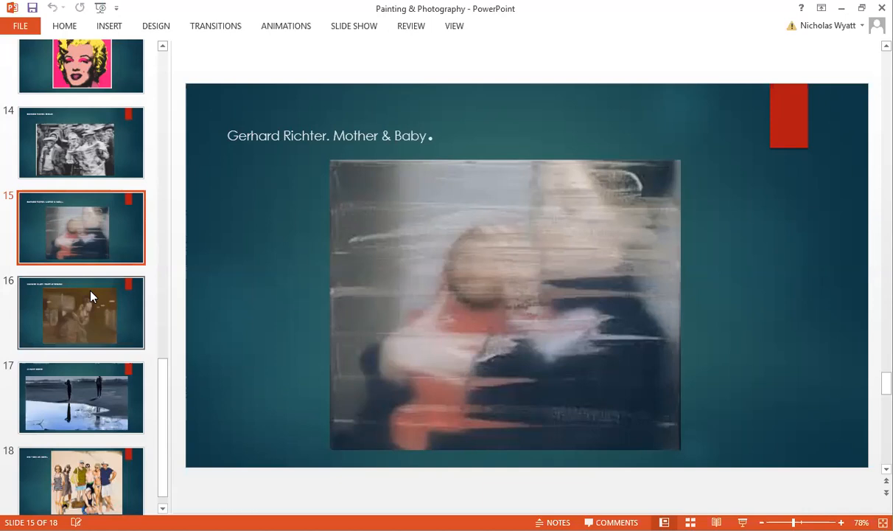
# Show slide 16, Room of Crosses, then continue to the deck's final slides.
pyautogui.click(81, 312)
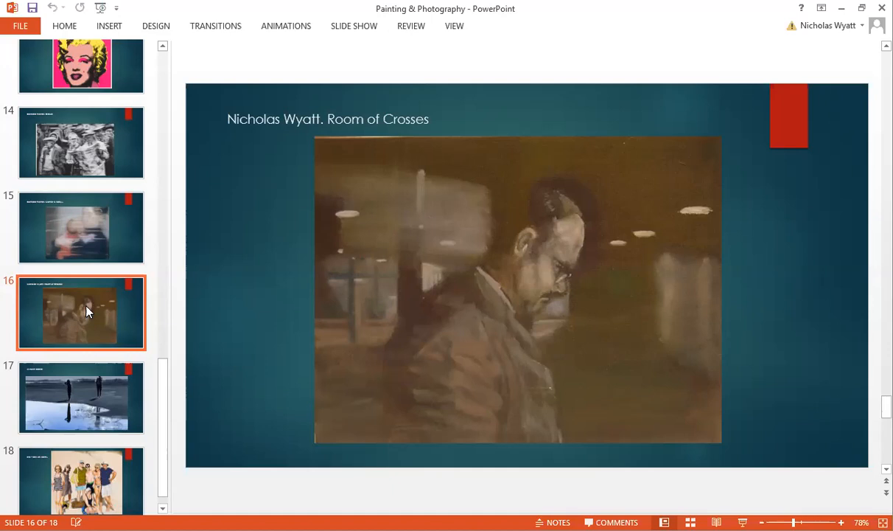
pyautogui.click(80, 398)
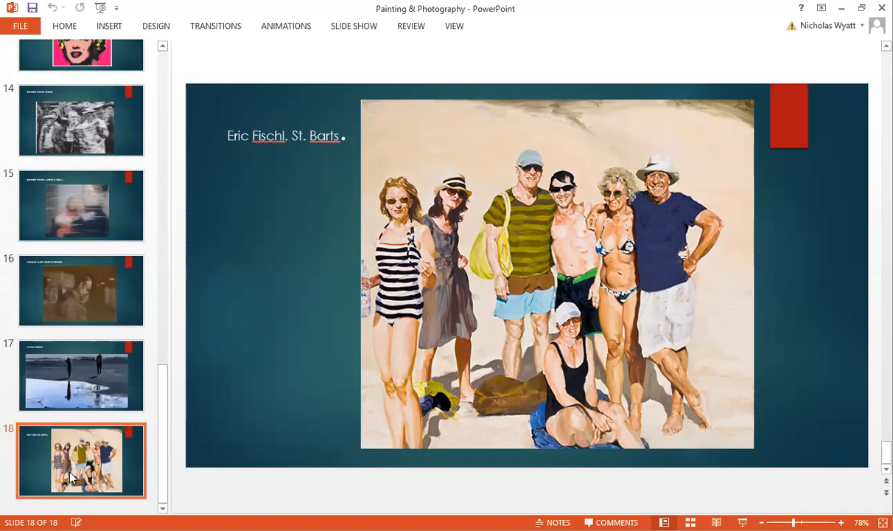
pyautogui.moveTo(424, 101)
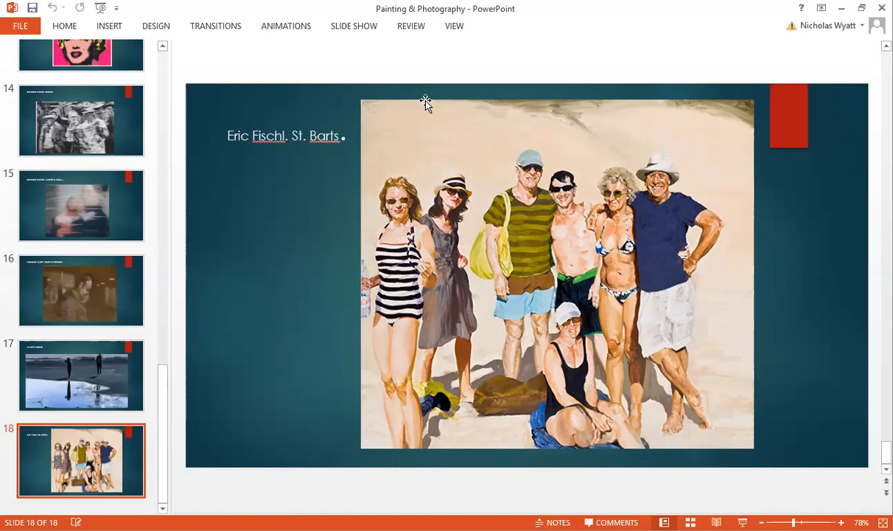
pyautogui.moveTo(544, 39)
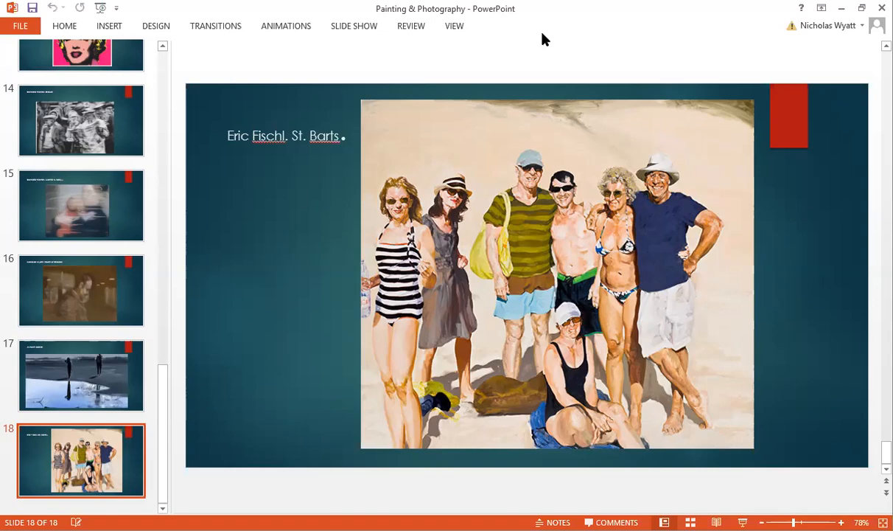